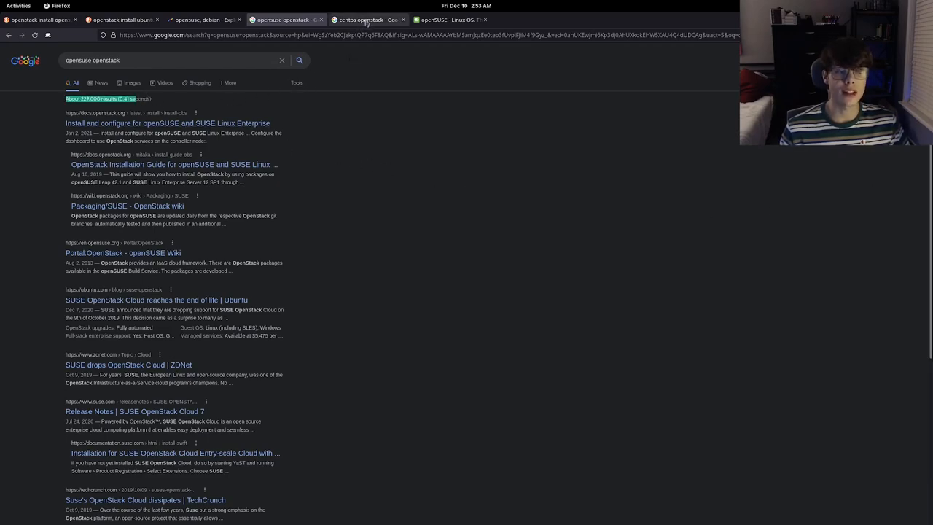
mouse_move(368, 19)
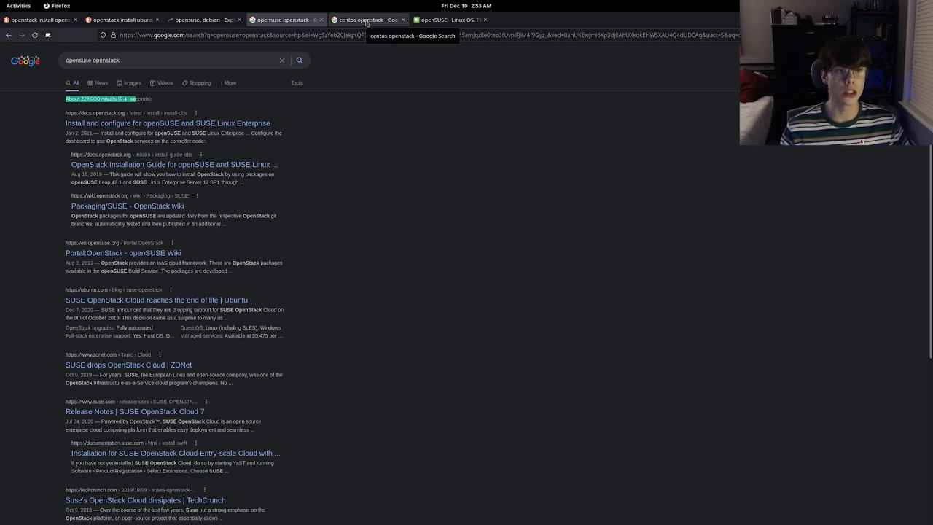
Switch to the 'centos openstack' Google Search results tab
click(365, 20)
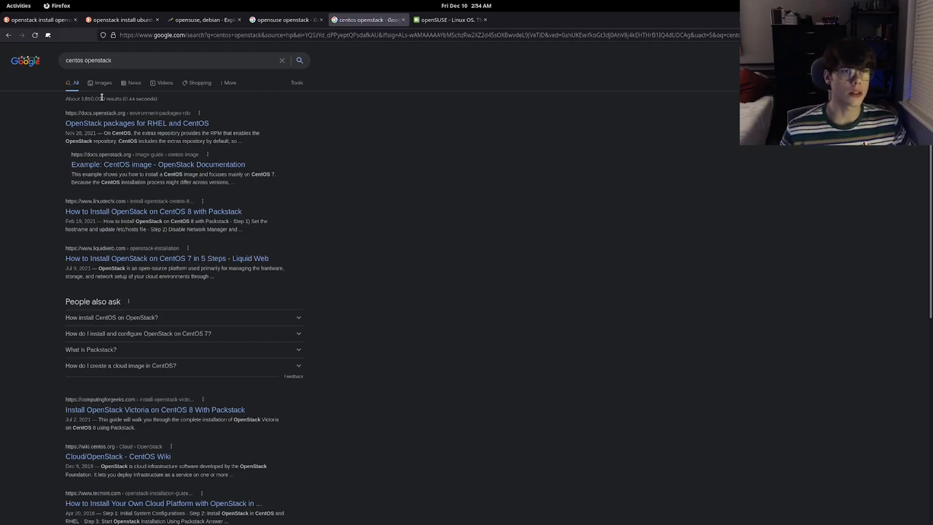
View the opensuse versus debian Trends comparison, then select the first term to change it
click(284, 20)
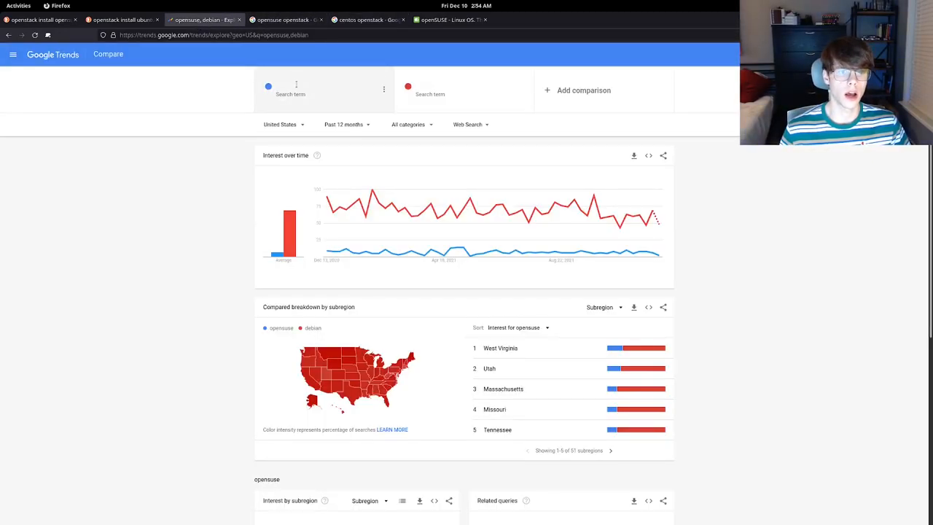
scroll(down, 3)
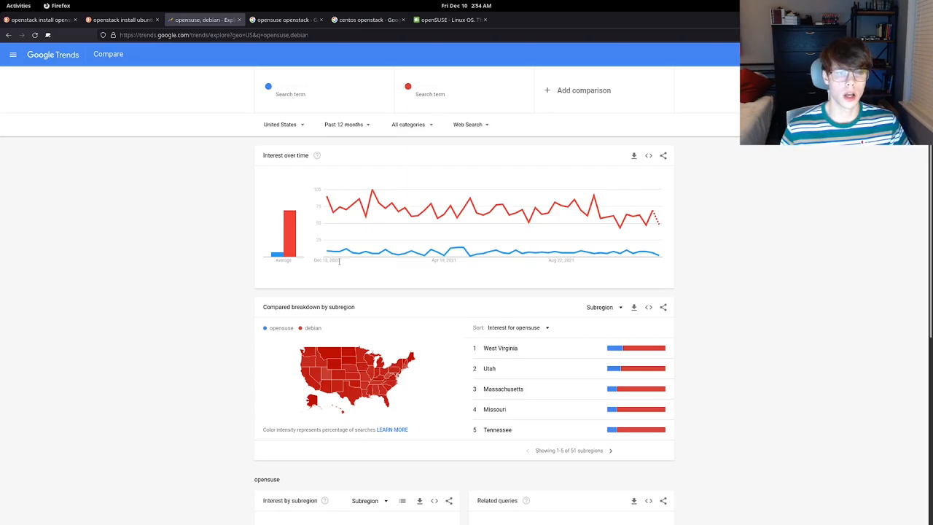
mouse_move(656, 219)
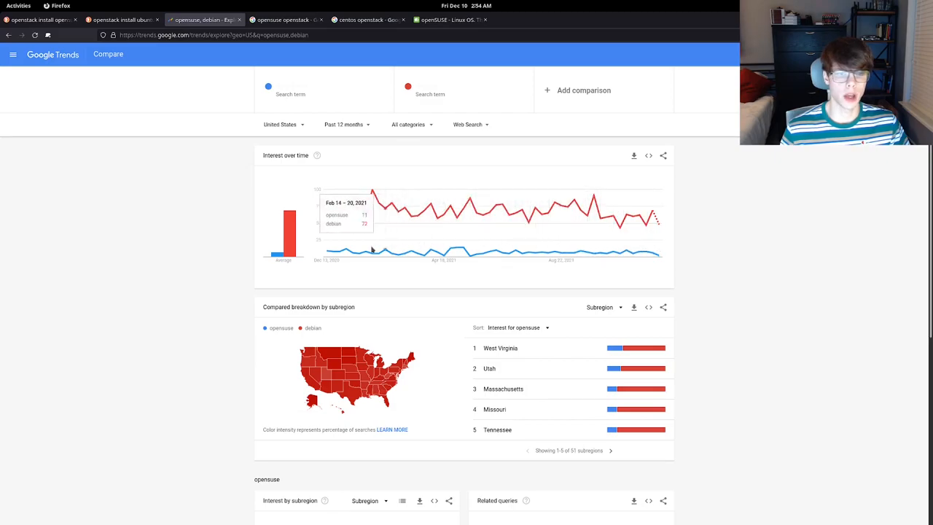
mouse_move(419, 333)
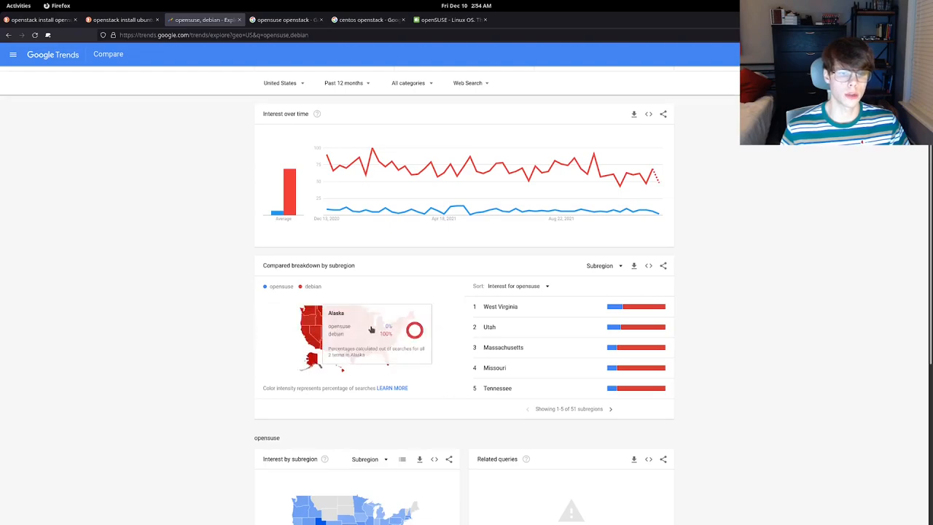
mouse_move(230, 338)
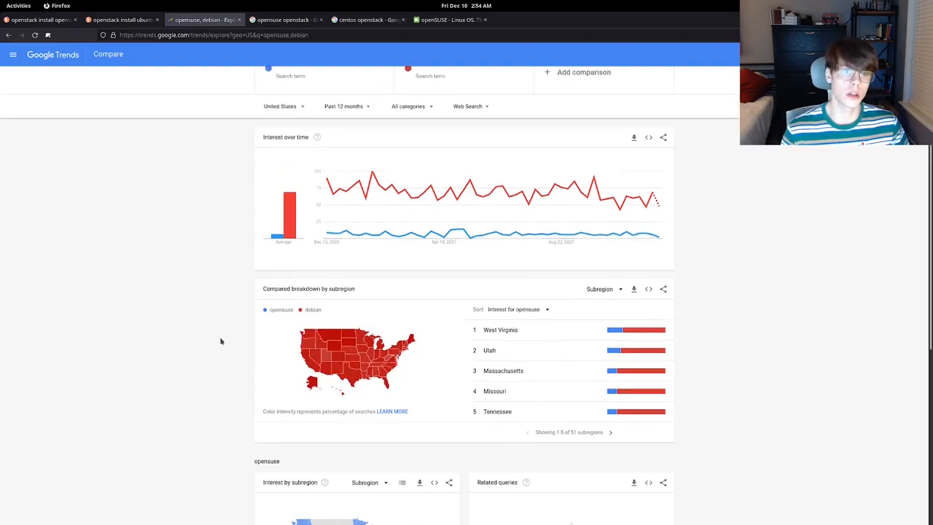
click(291, 76)
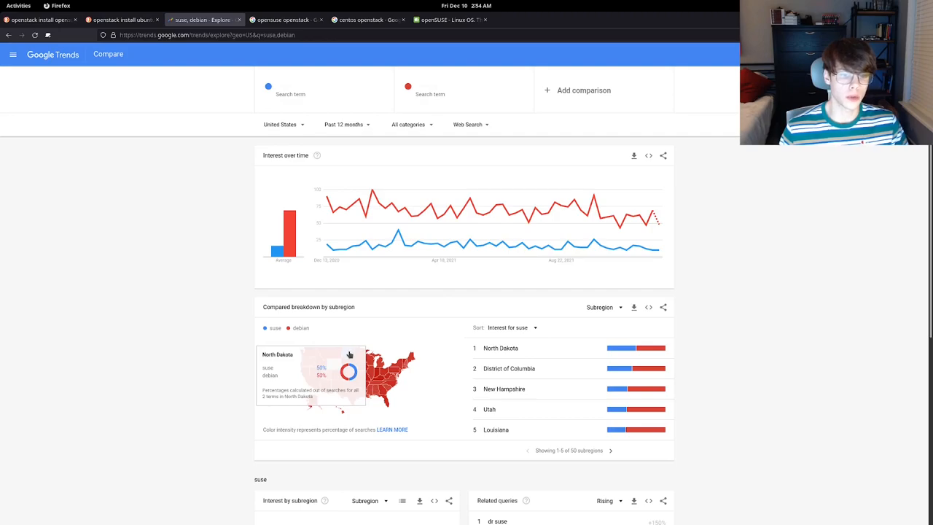
mouse_move(145, 326)
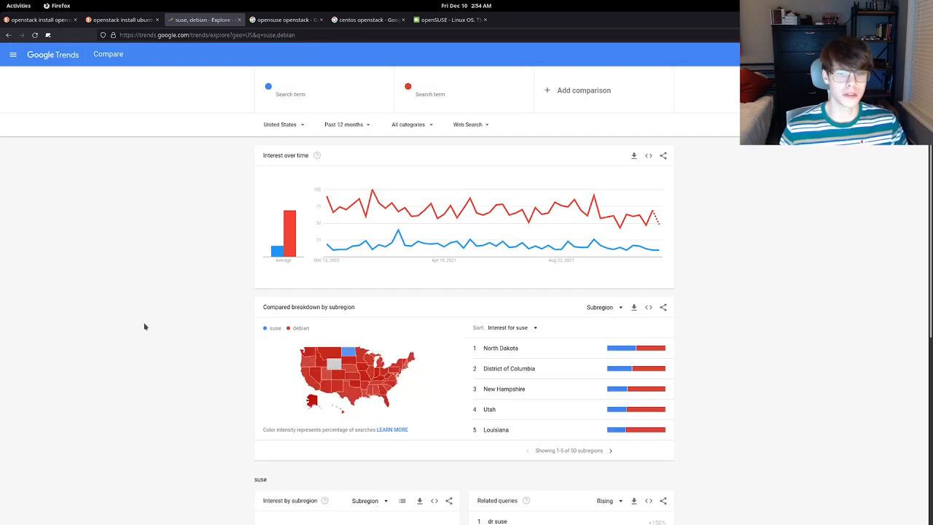
mouse_move(631, 79)
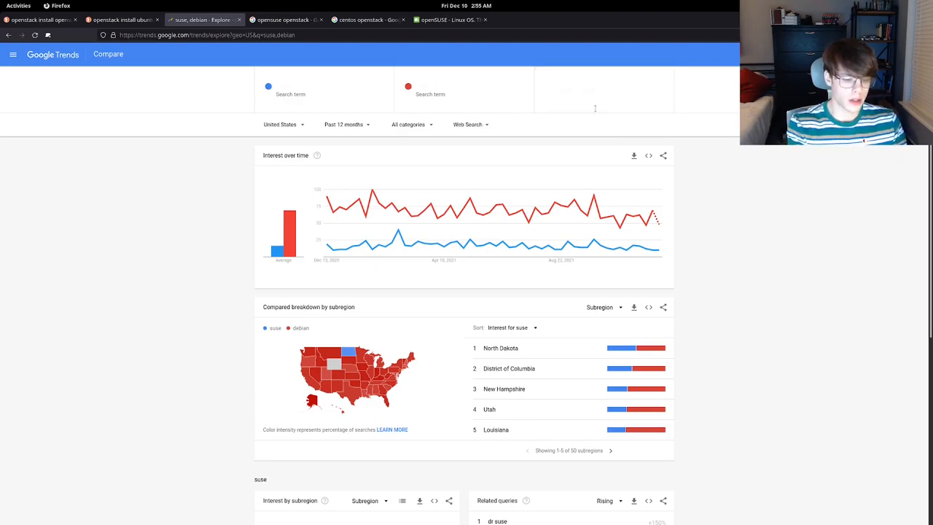
Start adding a third search term to the suse versus debian comparison
click(618, 90)
text(ubuntu)
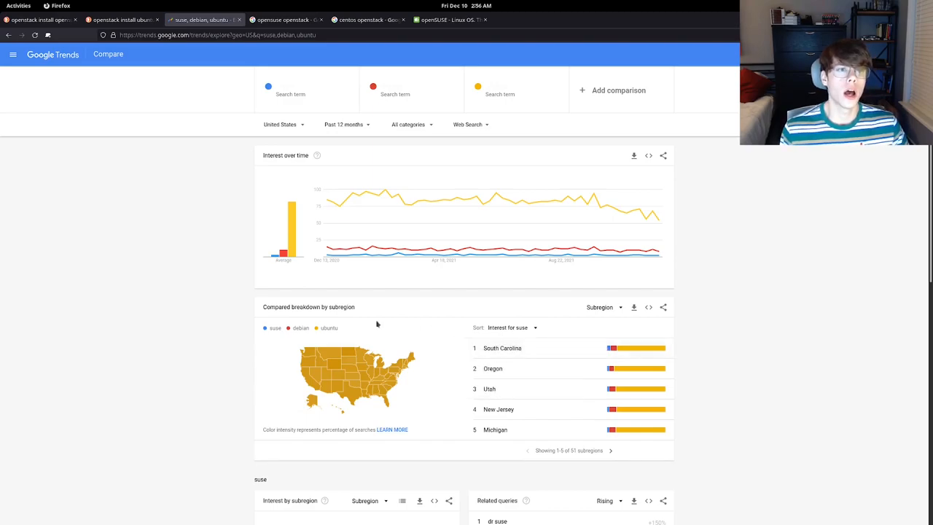
Enter 'youtube.com' in the browser
text(youtube.com)
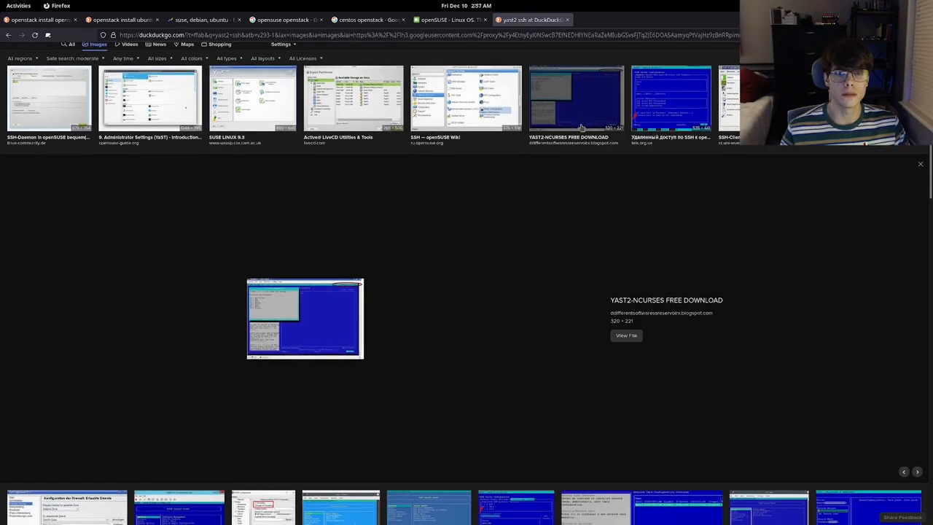
Preview the YaST SSHD server configuration screenshot in DuckDuckGo images
click(669, 98)
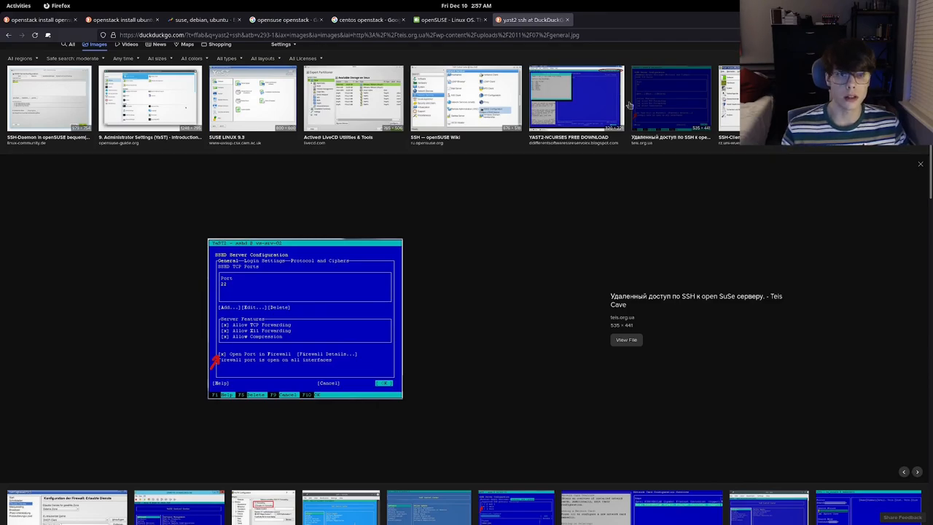
Return to the openSUSE homepage tab announcing Leap 15.3
click(448, 20)
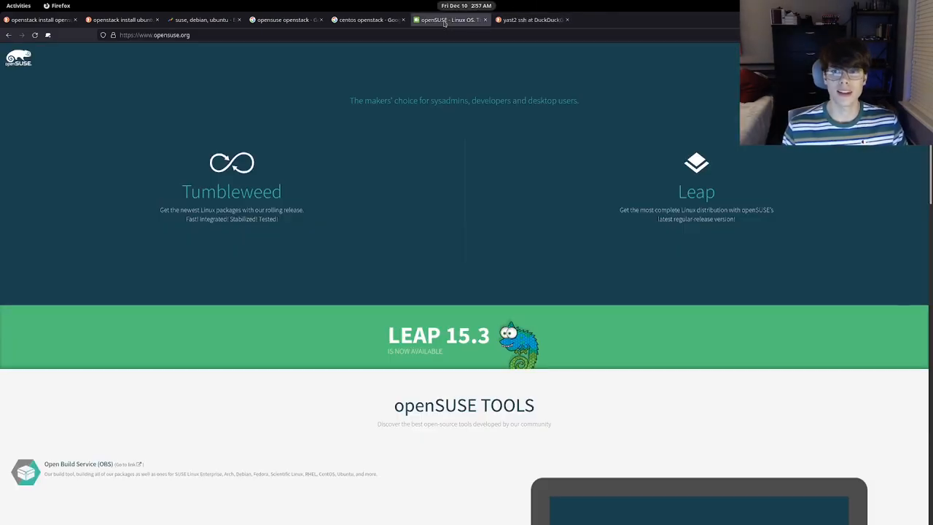